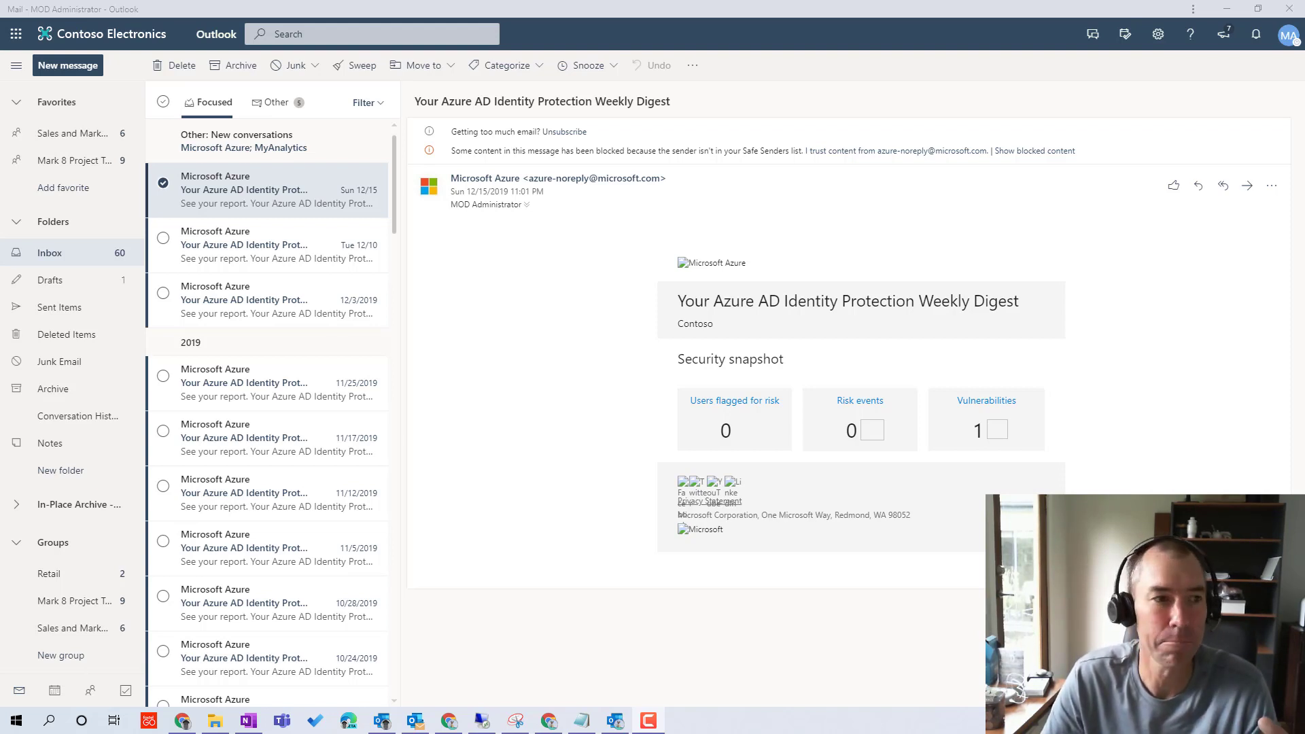
mouse_move(1144, 421)
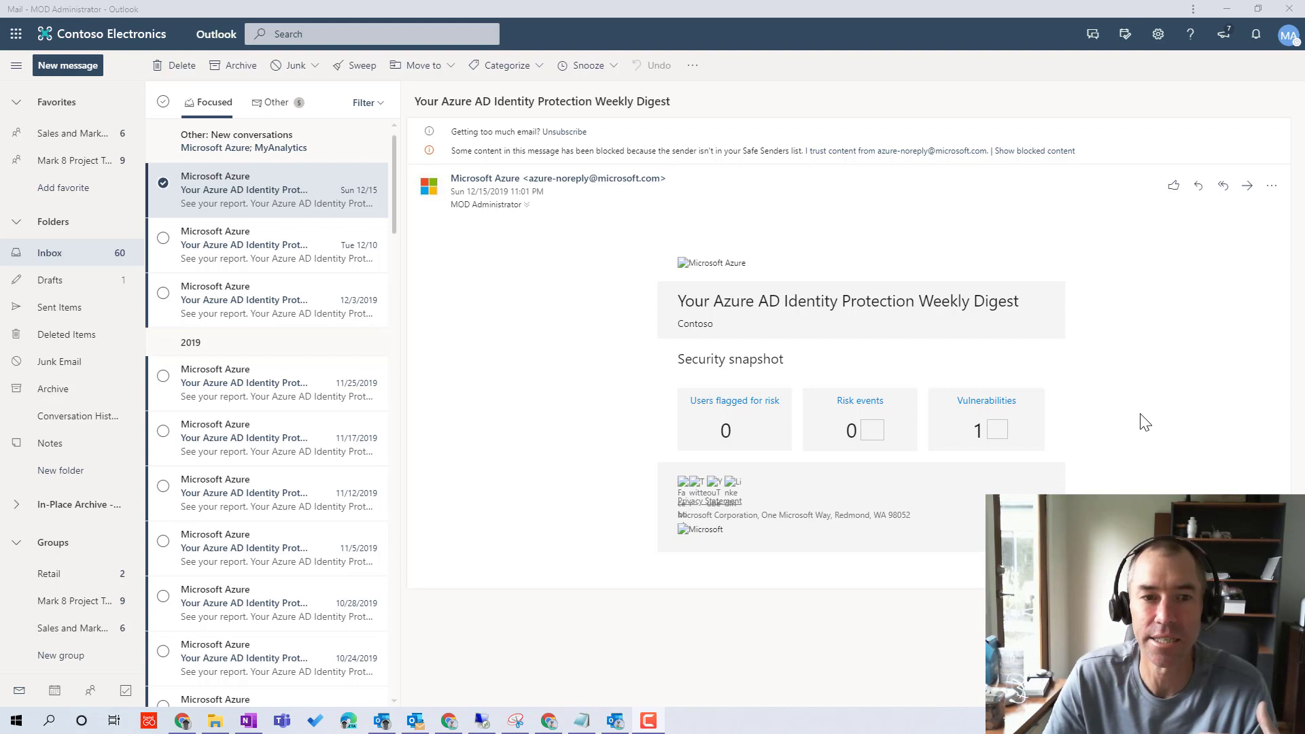
mouse_move(1153, 385)
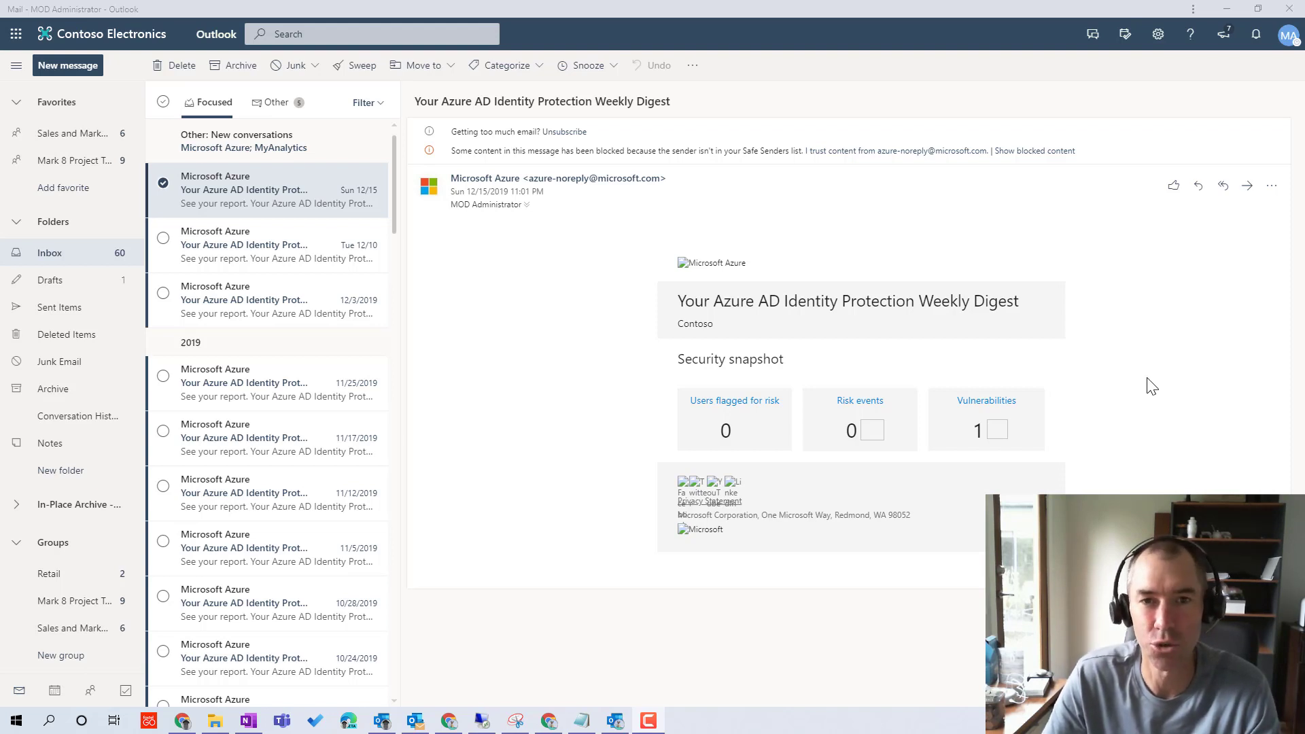
mouse_move(620, 72)
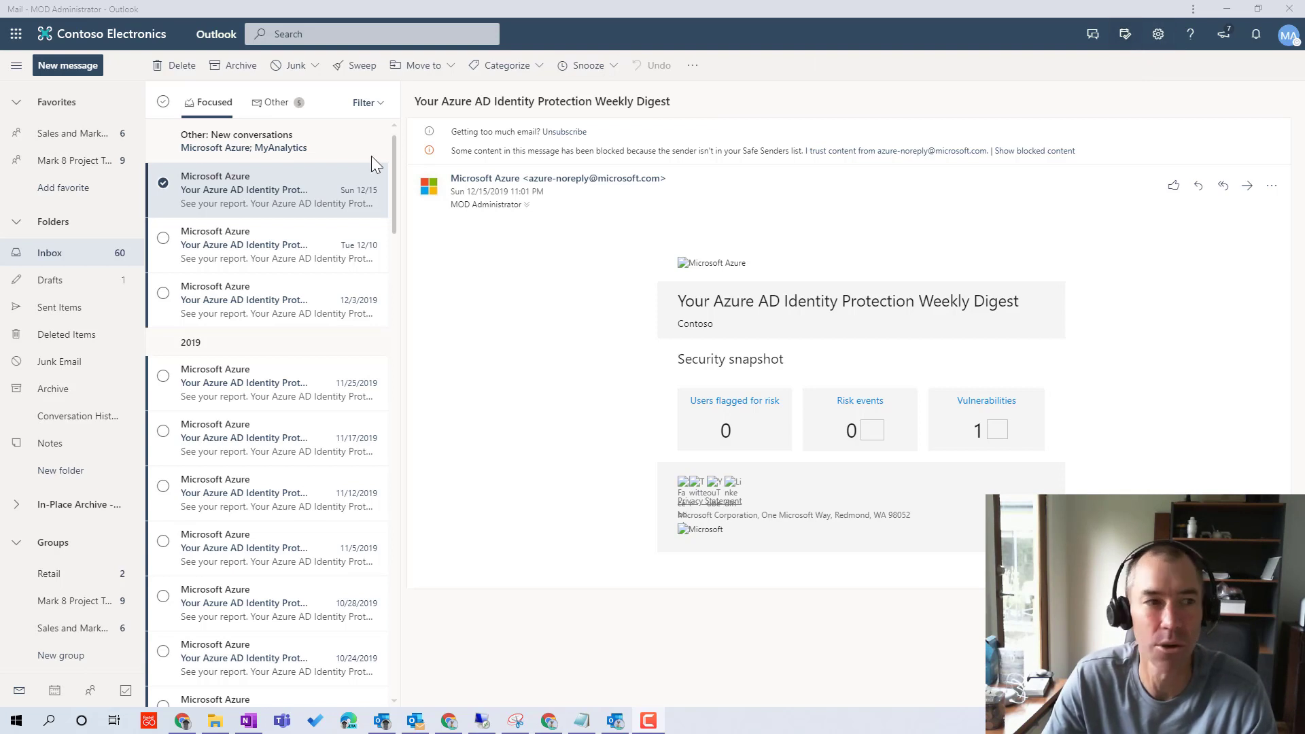
mouse_move(405, 157)
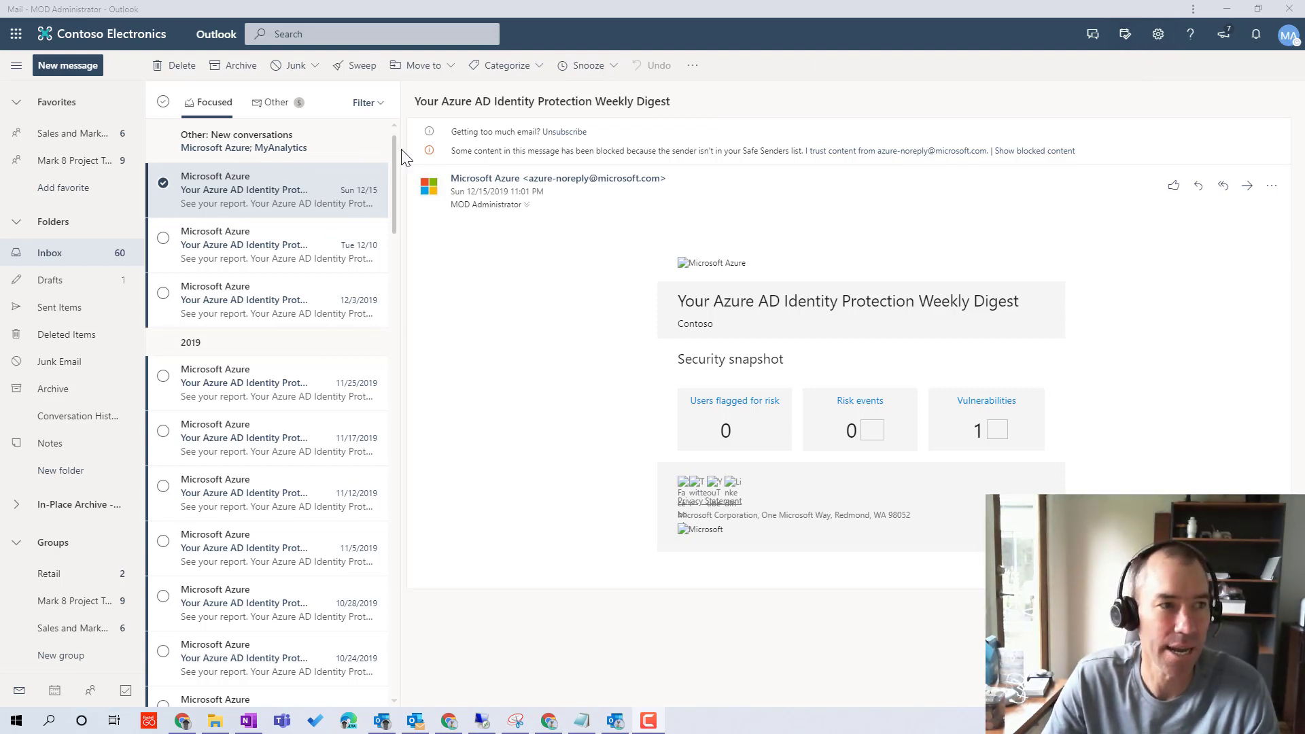
mouse_move(1037, 84)
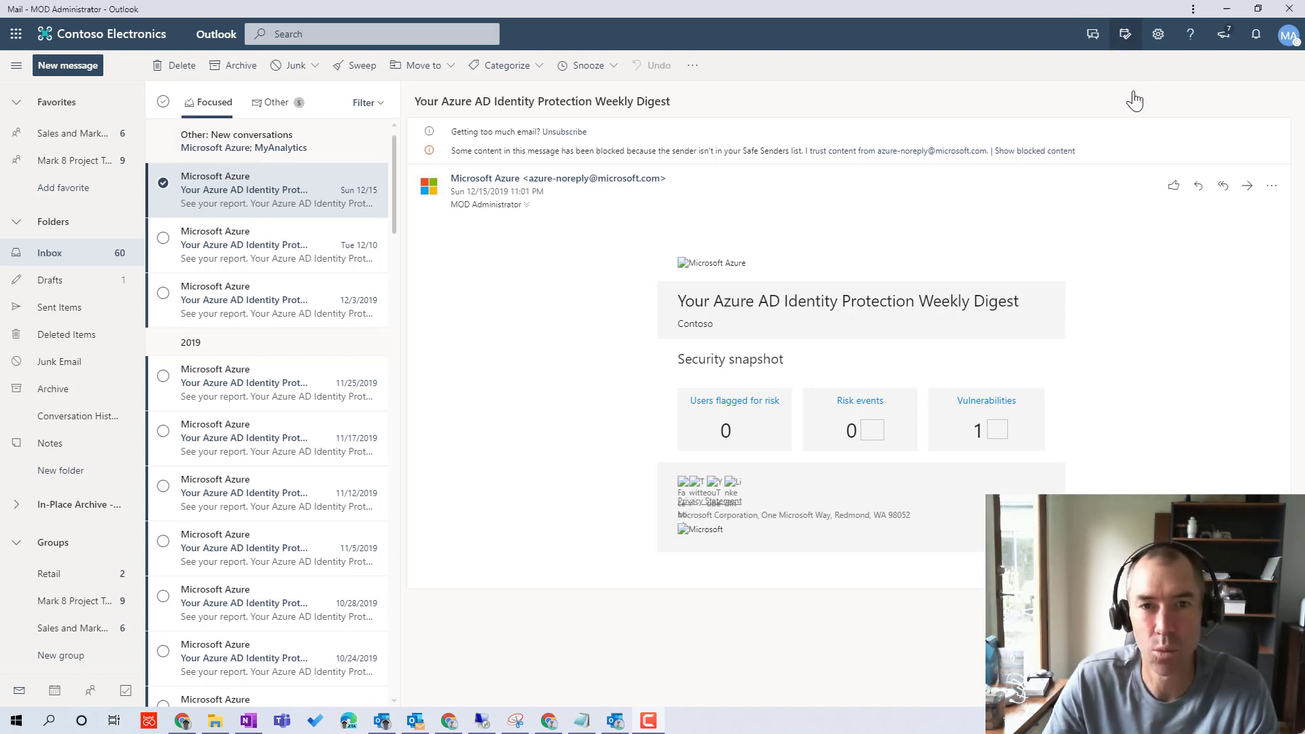
Show the To Do tasks pane beside the Azure AD Identity Protection digest email.
left_click(1124, 34)
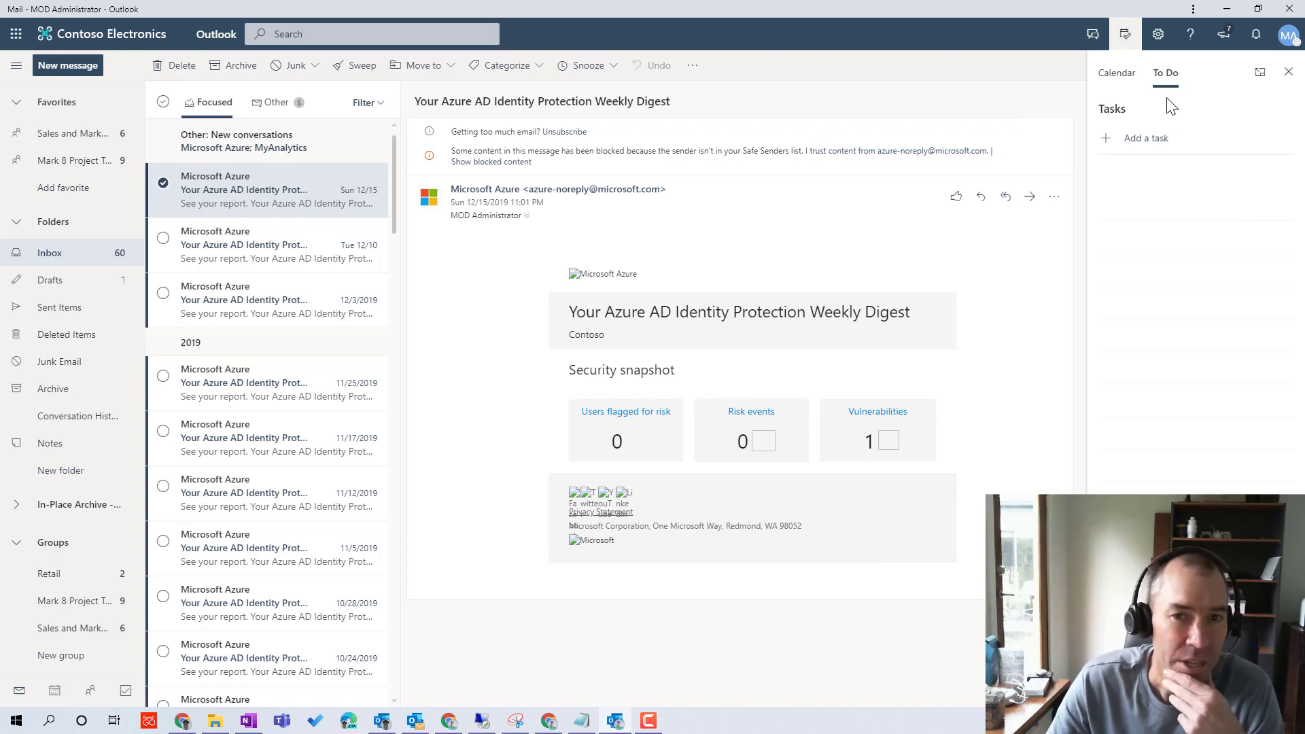
mouse_move(1225, 145)
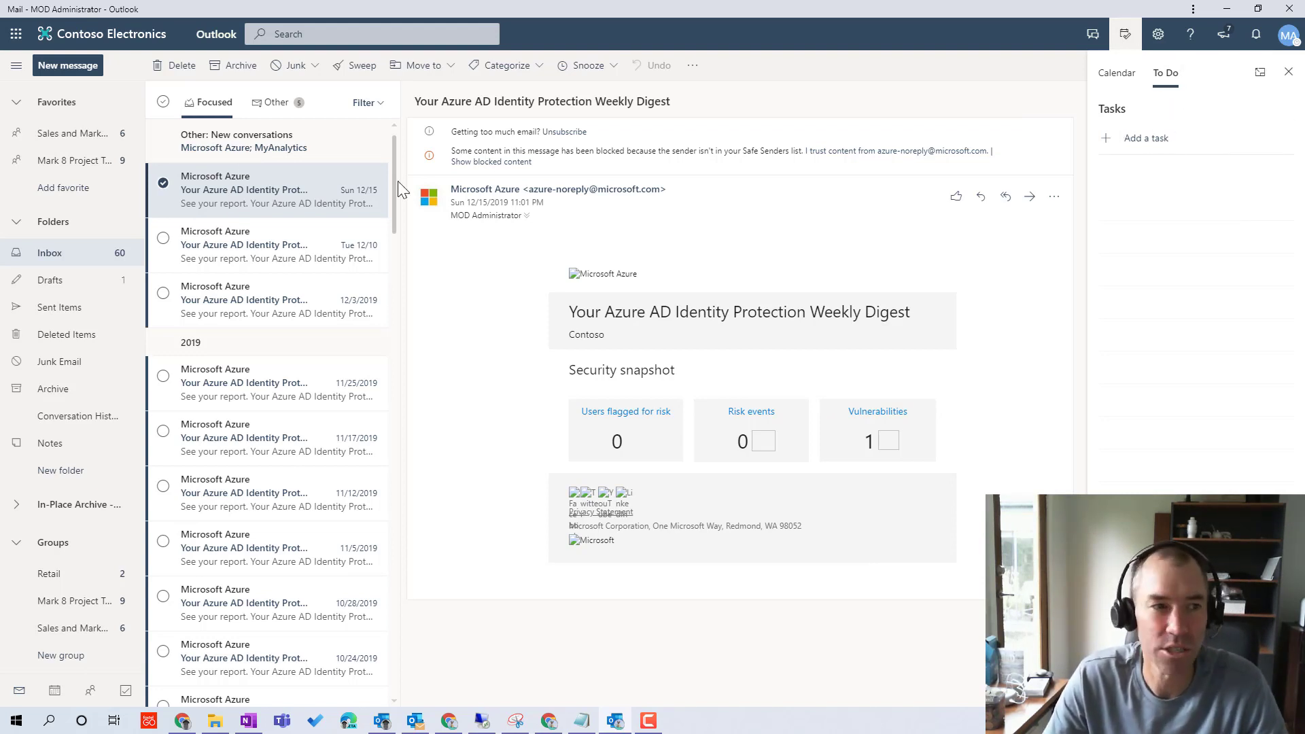
mouse_move(443, 259)
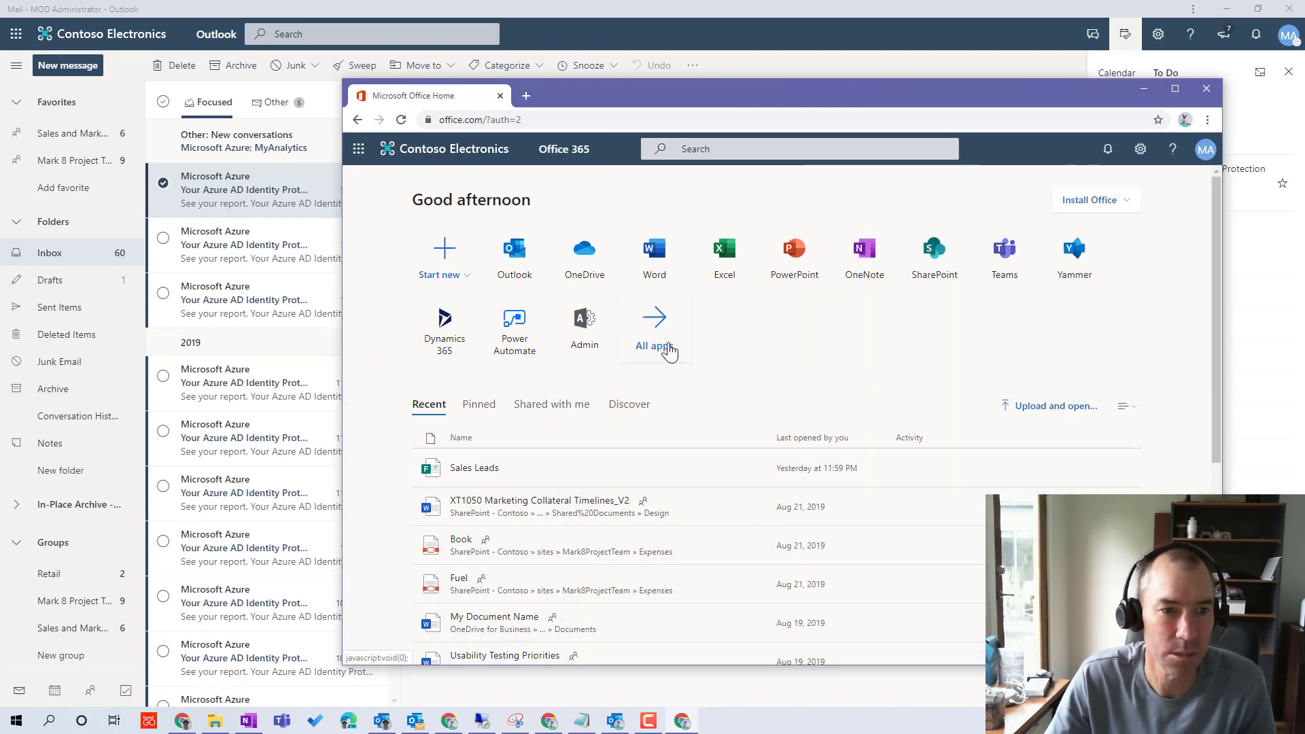
Browse All apps on Office Home to launch Microsoft To Do.
left_click(653, 346)
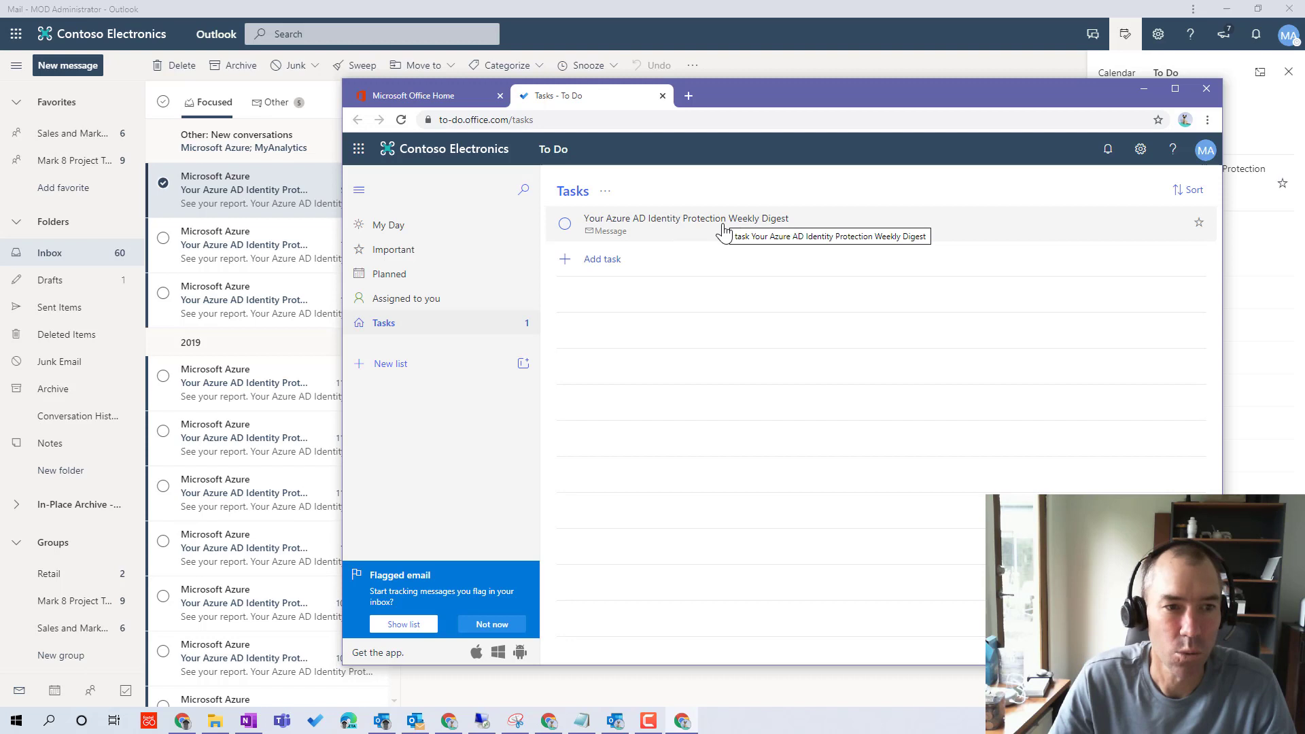
Show the Azure AD Identity Protection Weekly Digest task's details with its Outlook link.
left_click(685, 218)
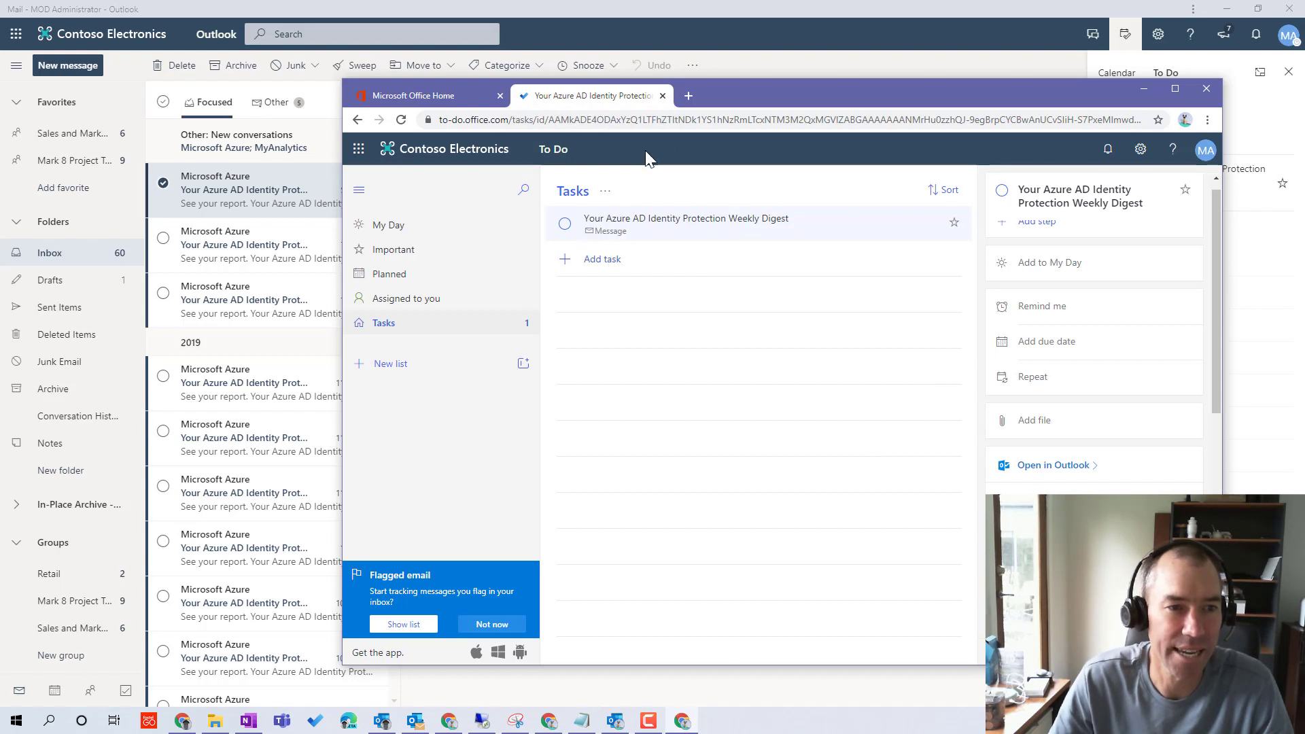
mouse_move(807, 102)
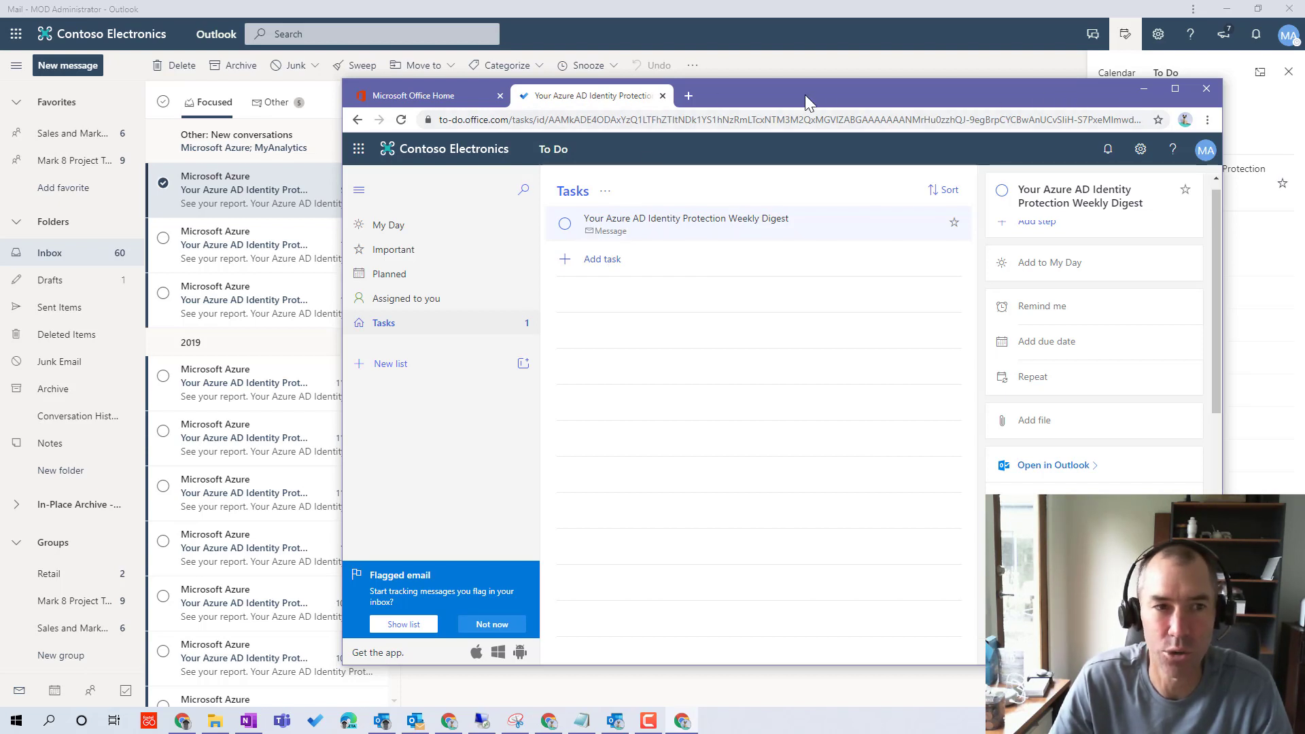
mouse_move(973, 109)
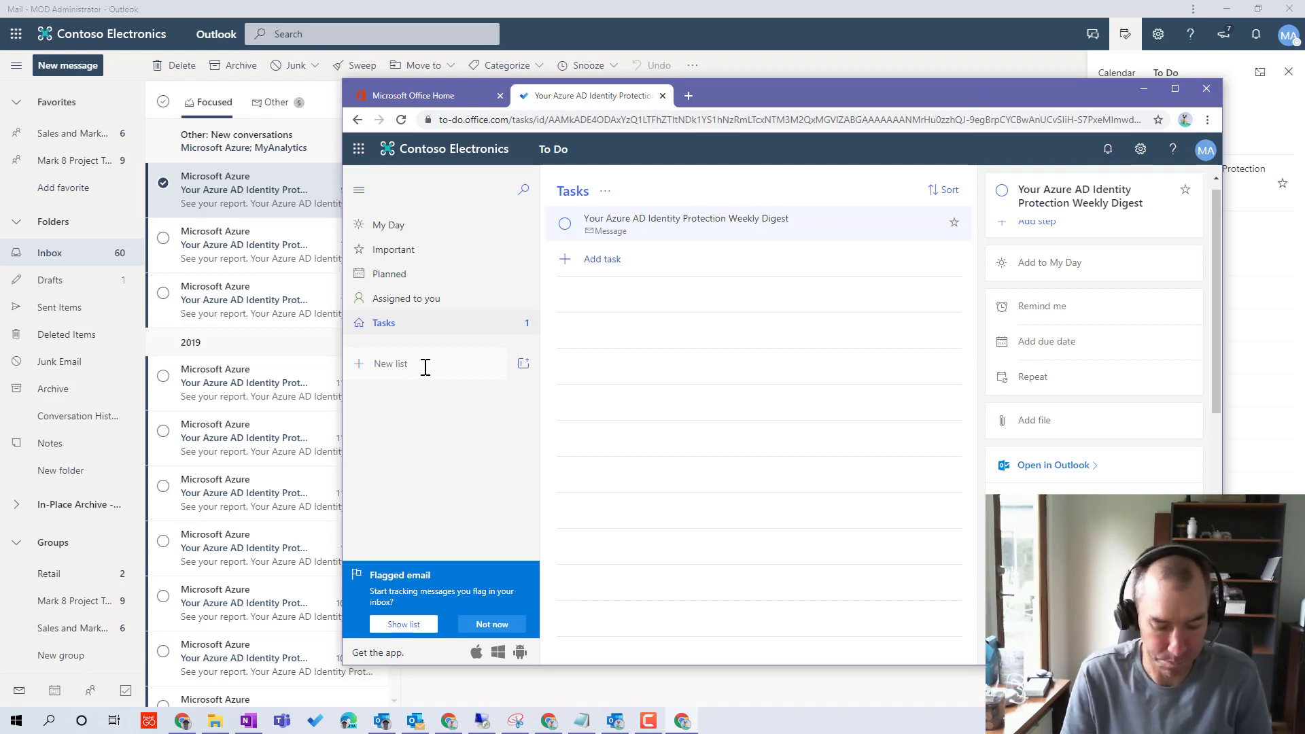
Name the new task list 'Follow Ups'.
type("Foll")
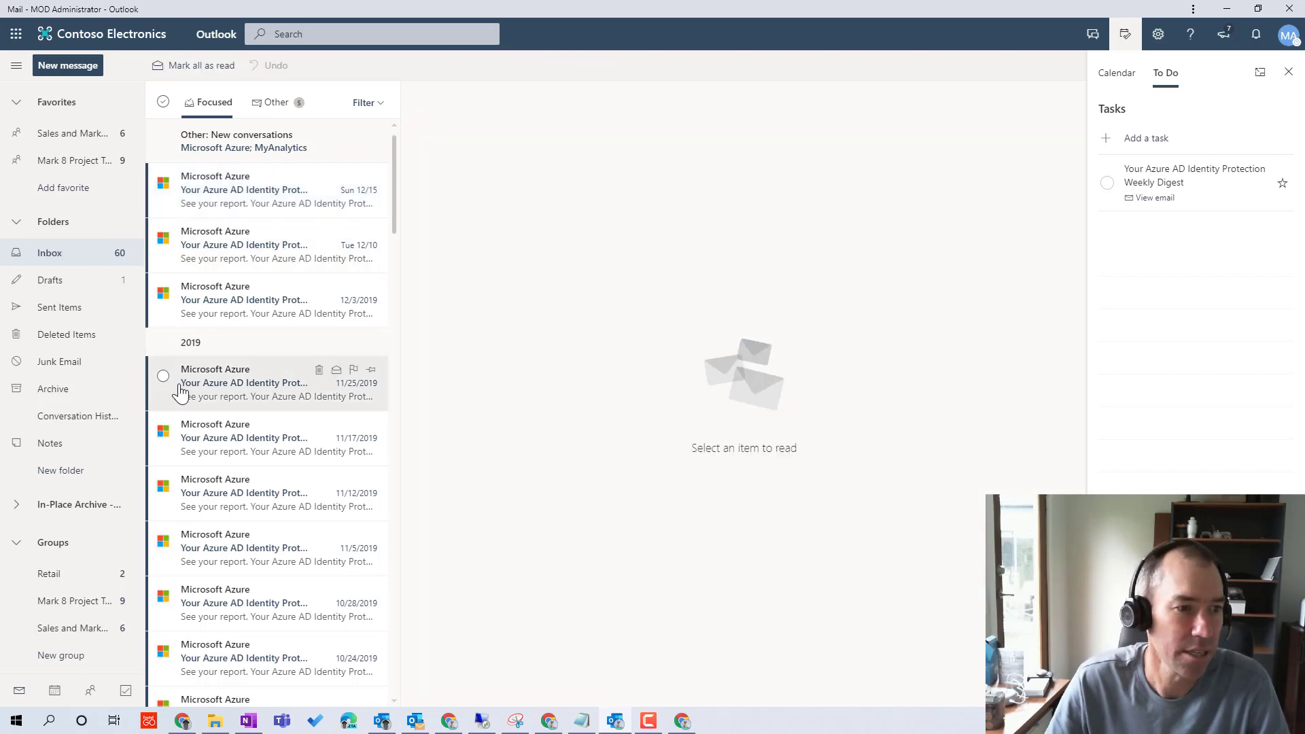
Select the 11/25/2019 Azure AD digest email and show the To Do tasks pane.
left_click(266, 384)
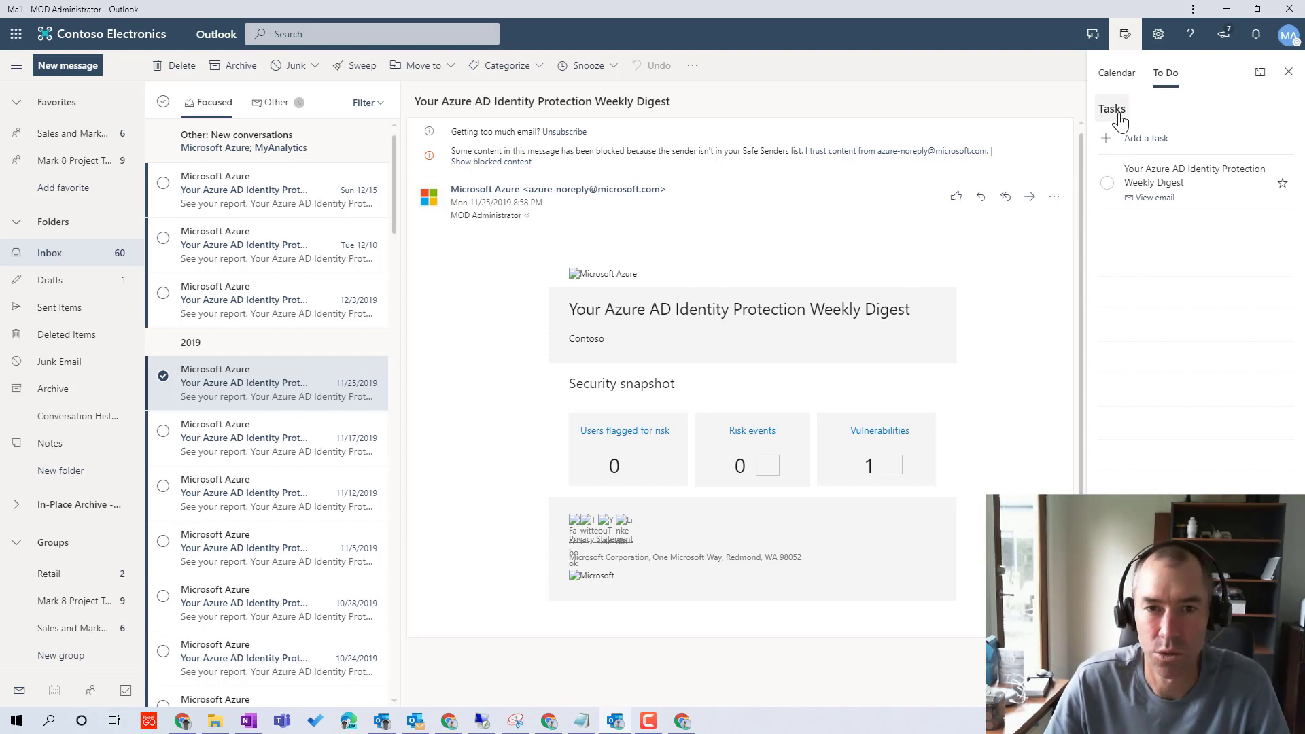
left_click(1124, 34)
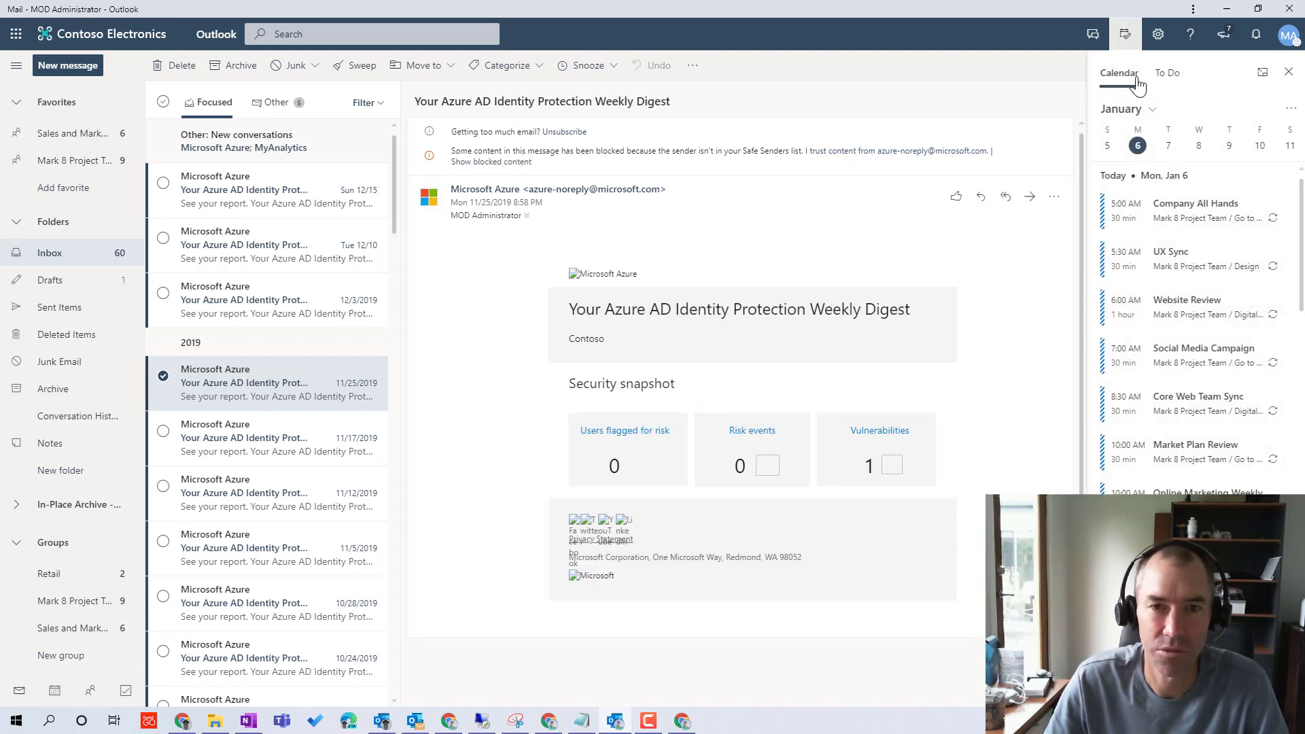
left_click(1166, 74)
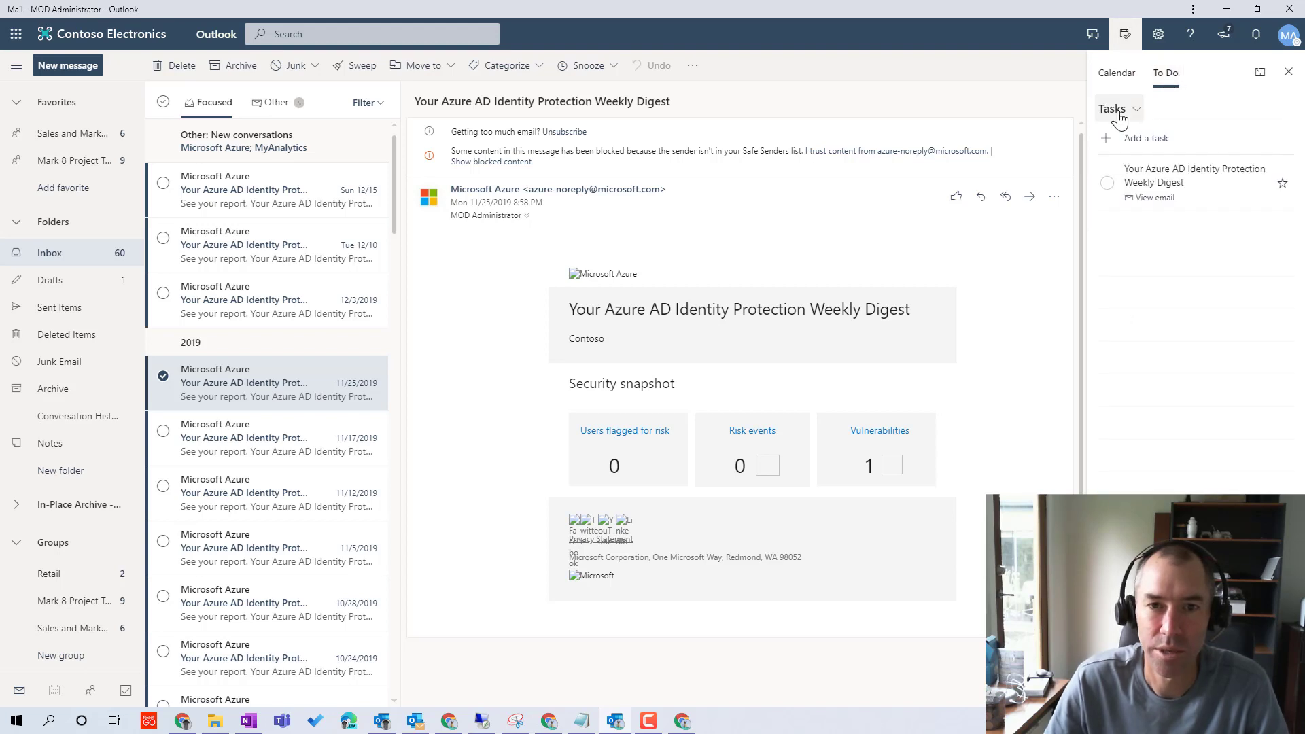
Switch the pane to the Follow Ups list and add the digest email to it as a task.
left_click(1118, 108)
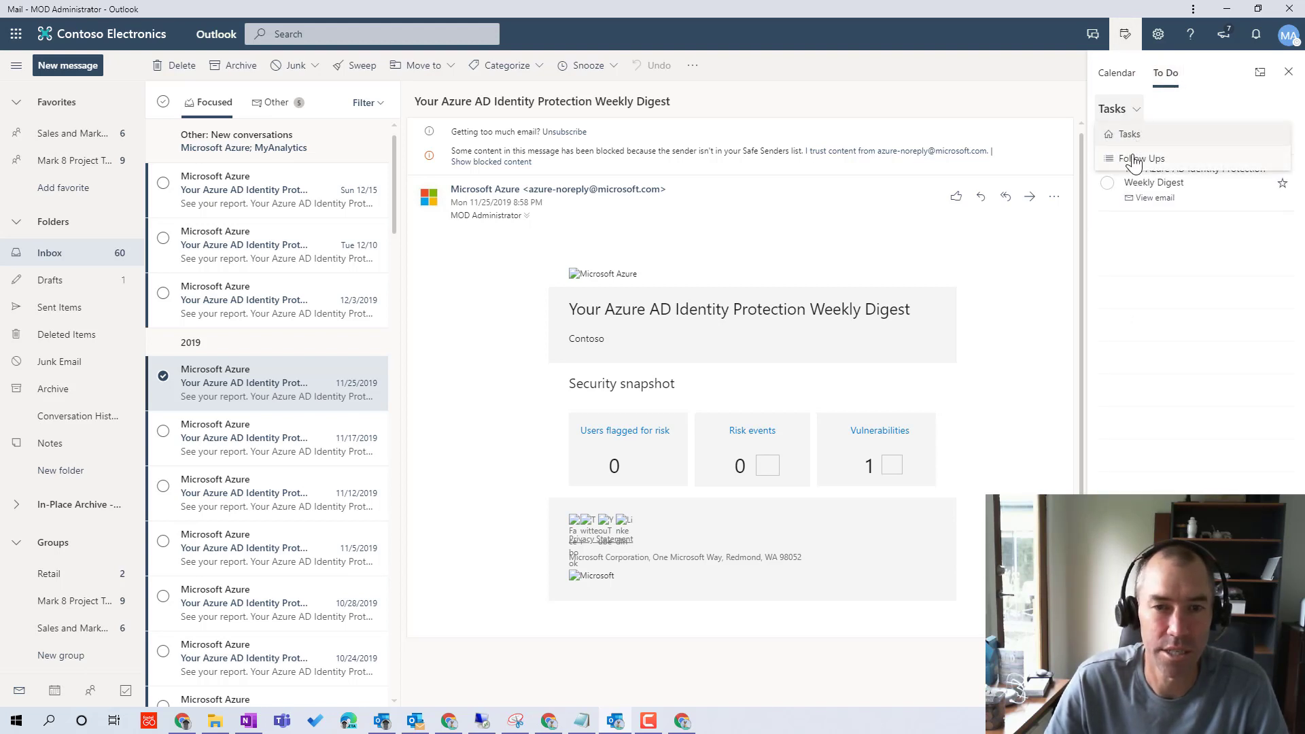
left_click(1140, 157)
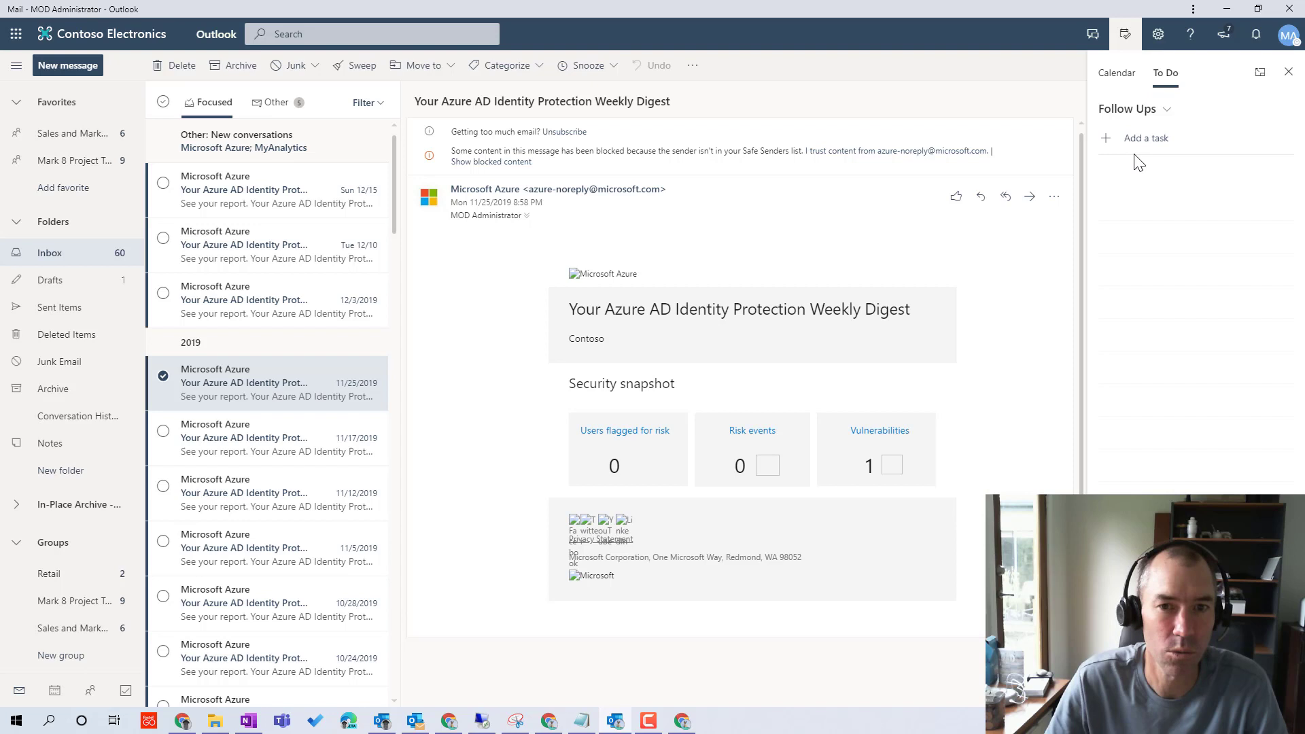
left_click(1147, 137)
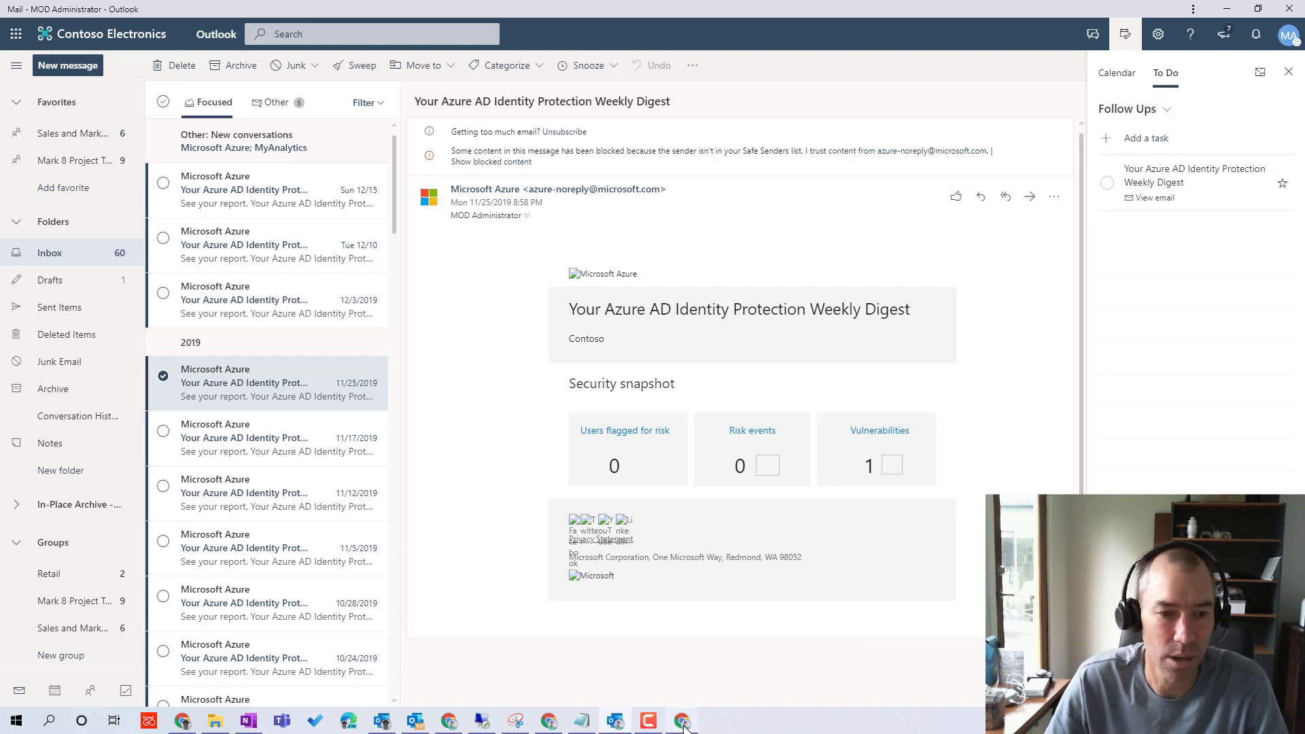
Return to Microsoft To Do and view the Follow Ups list holding the digest task.
left_click(682, 720)
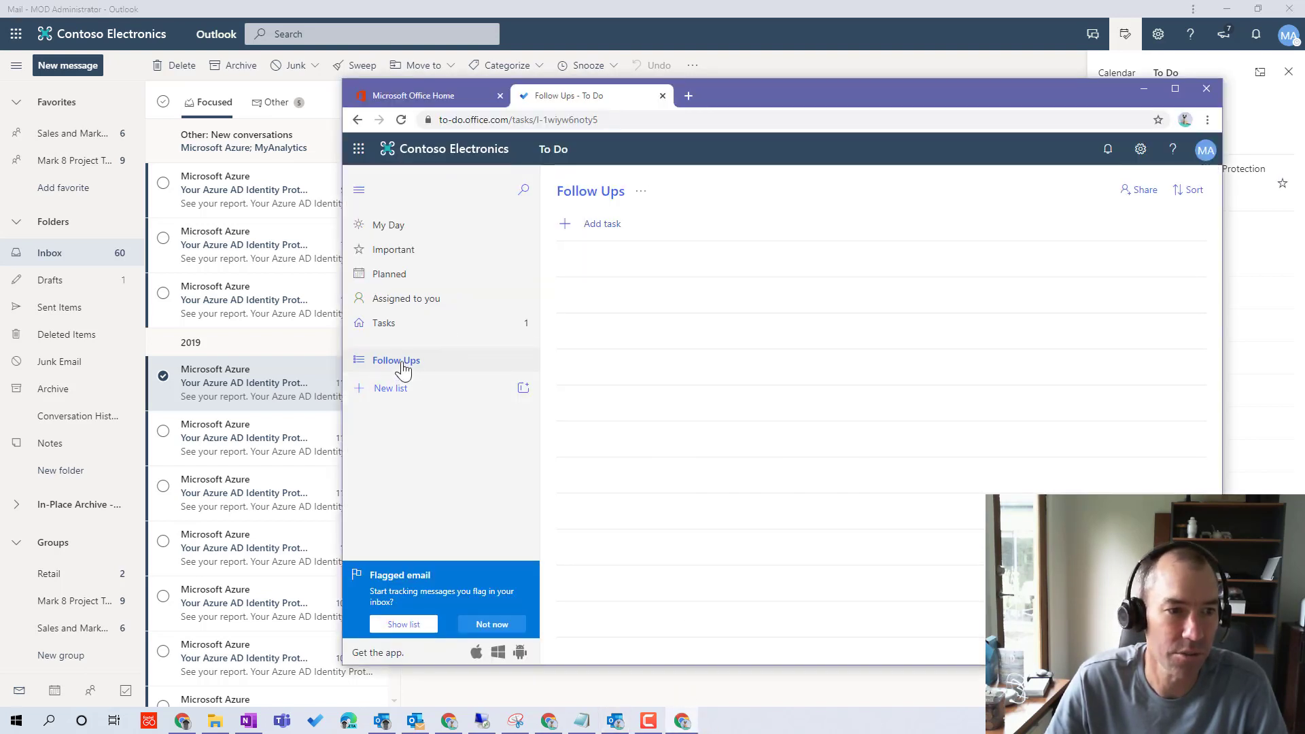
left_click(383, 323)
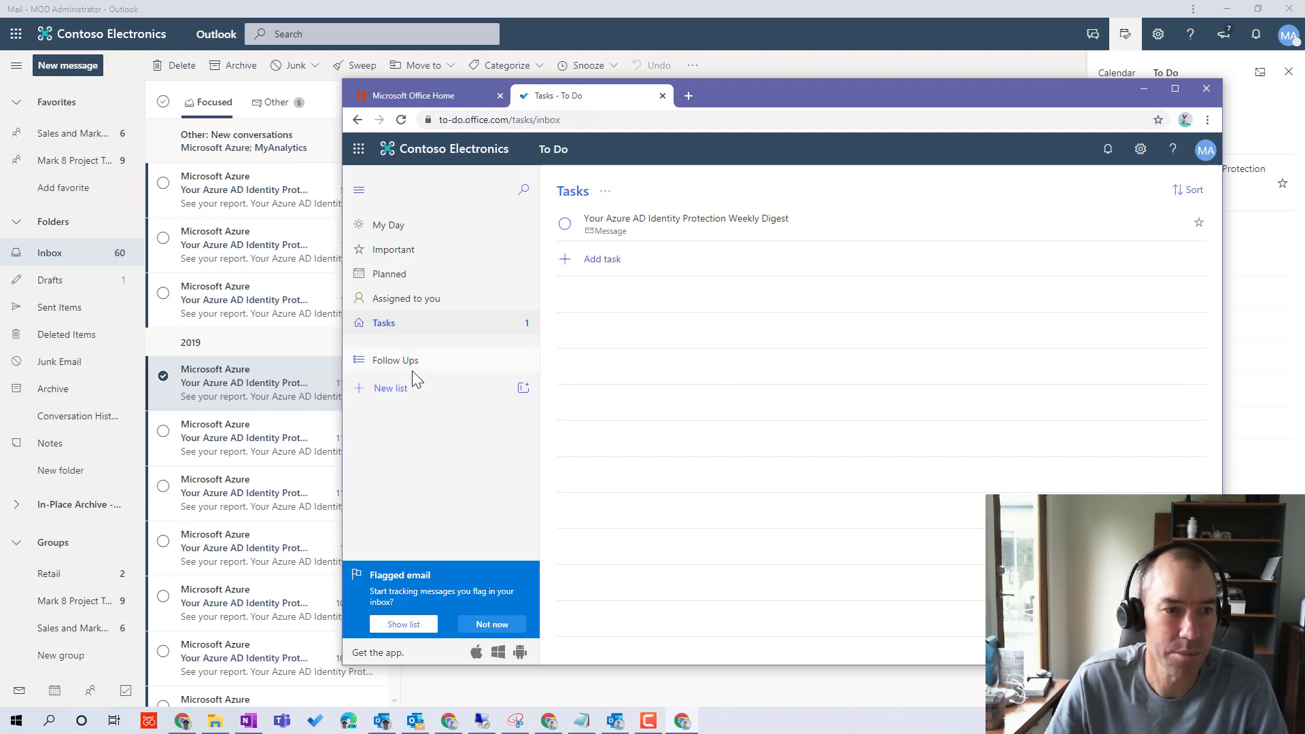
left_click(394, 359)
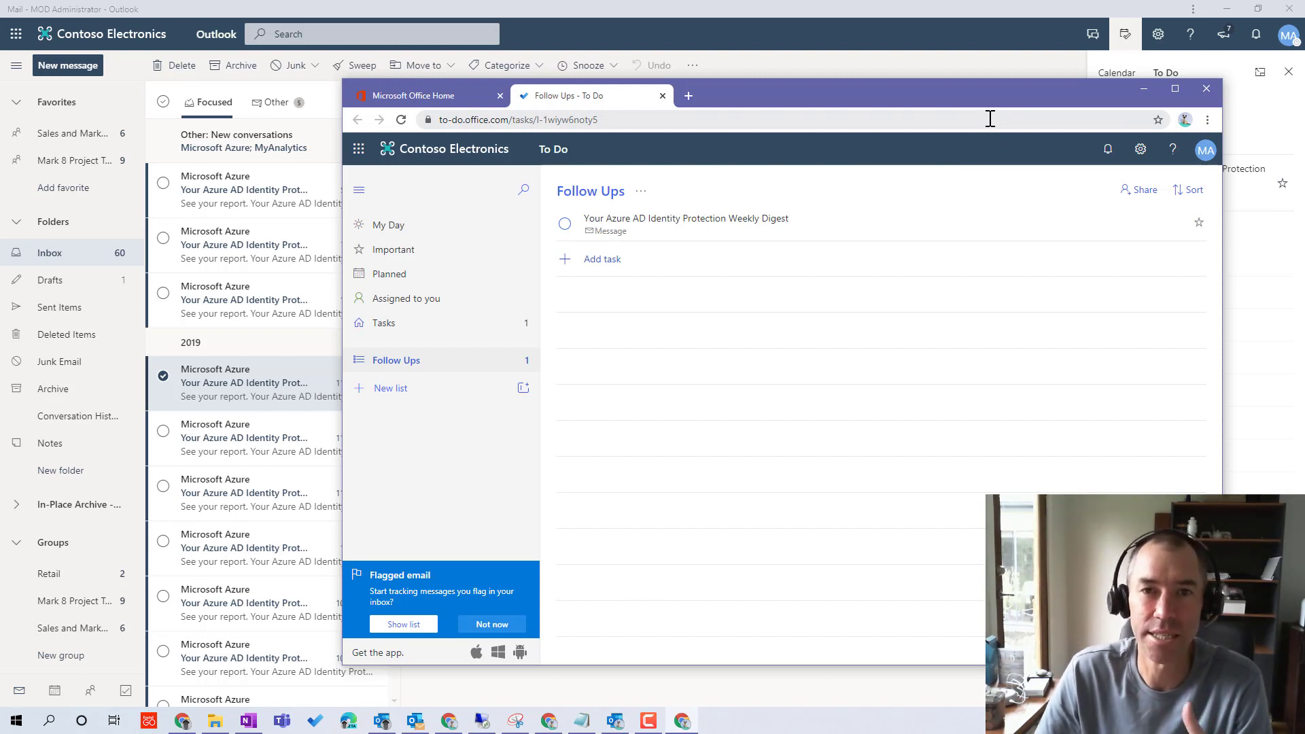
mouse_move(997, 116)
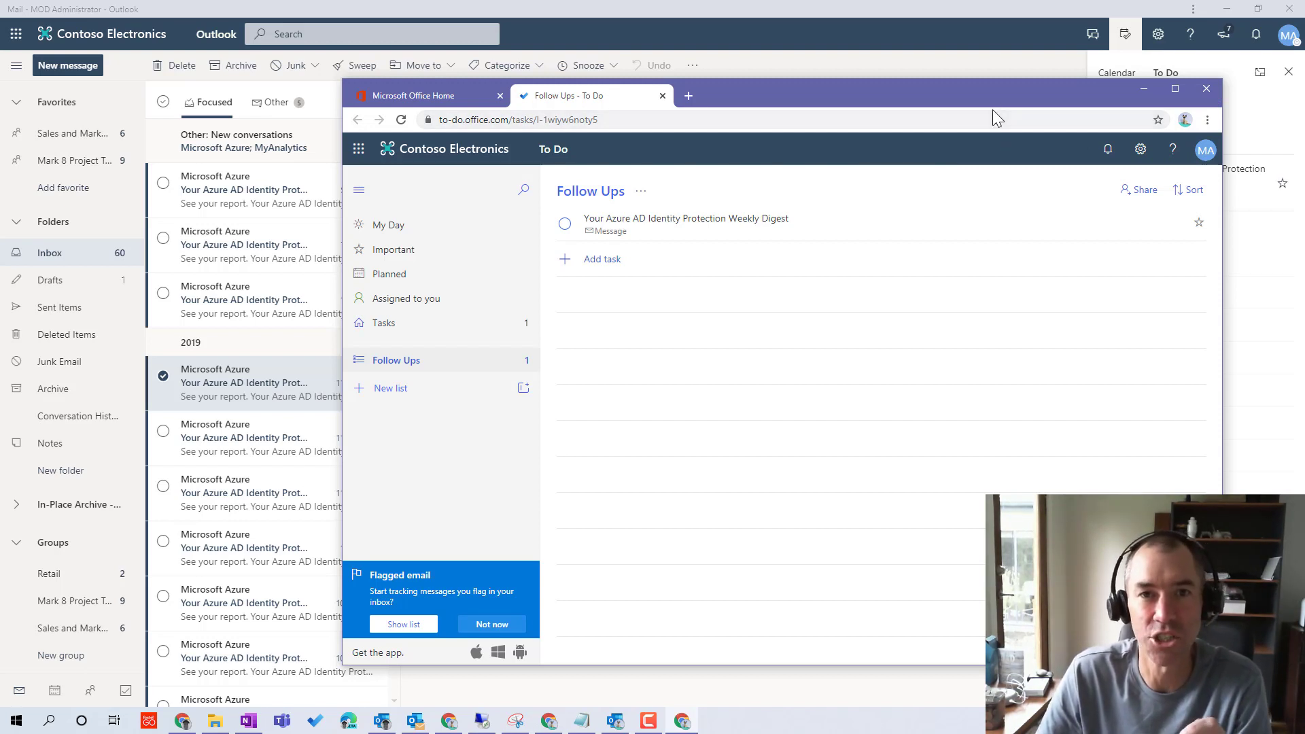